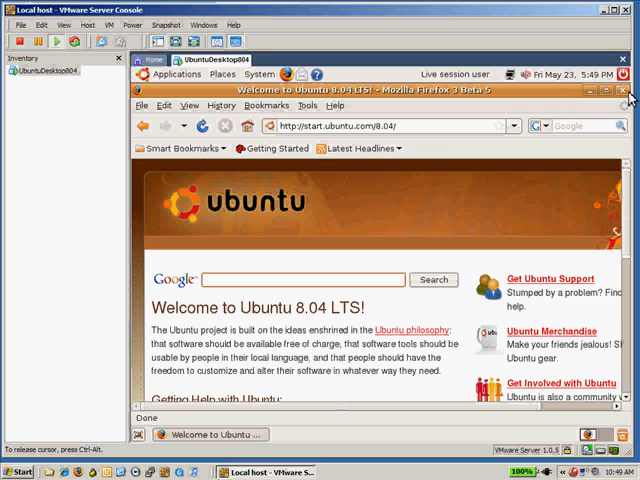
- Close Firefox, launch the Install icon and continue past the English welcome step
click(628, 92)
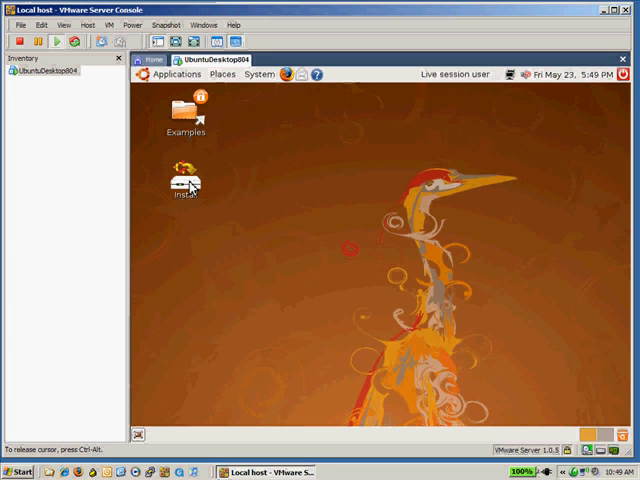
double_click(186, 180)
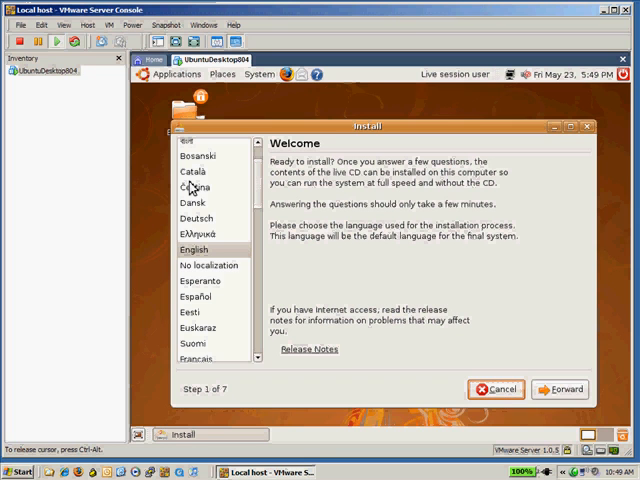
mouse_move(556, 384)
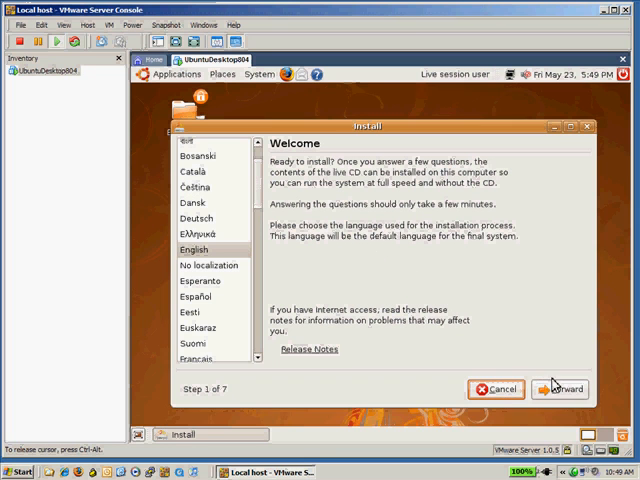
mouse_move(204, 256)
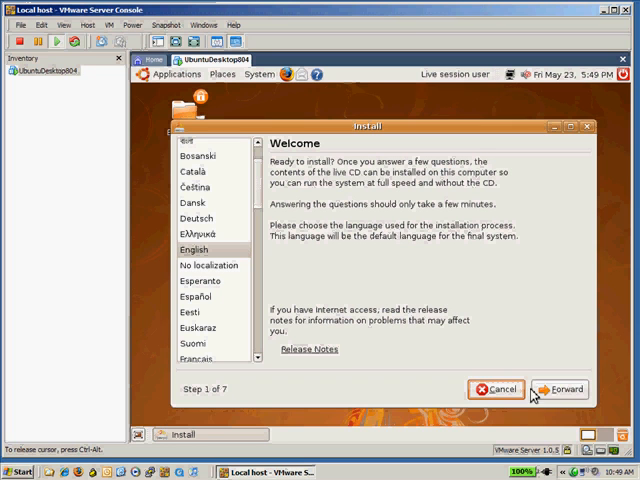
click(568, 388)
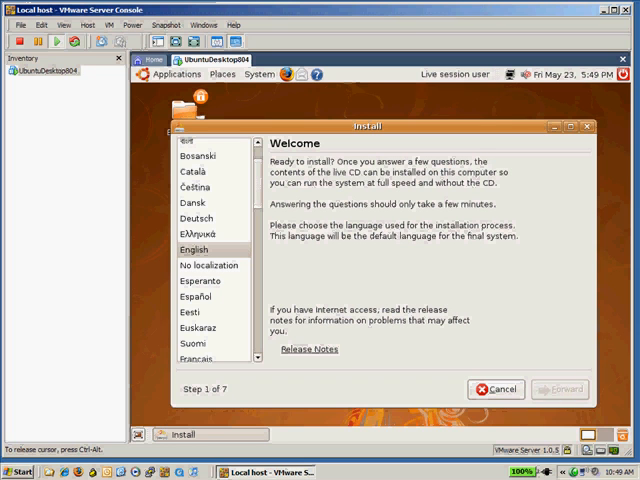
mouse_move(532, 332)
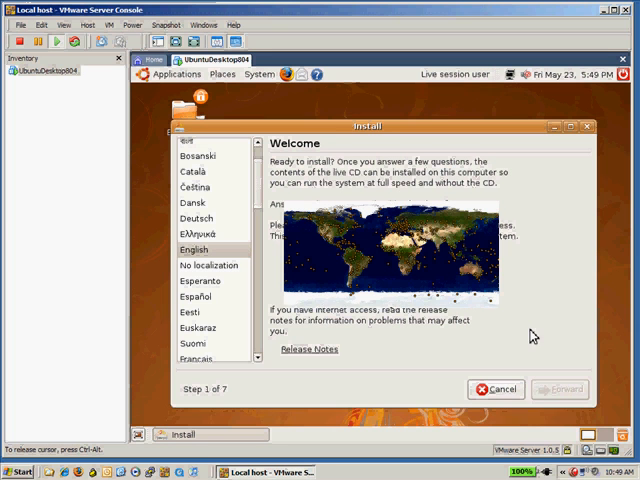
- Choose Phoenix as the city (MST time zone) and advance to the keyboard step
click(560, 388)
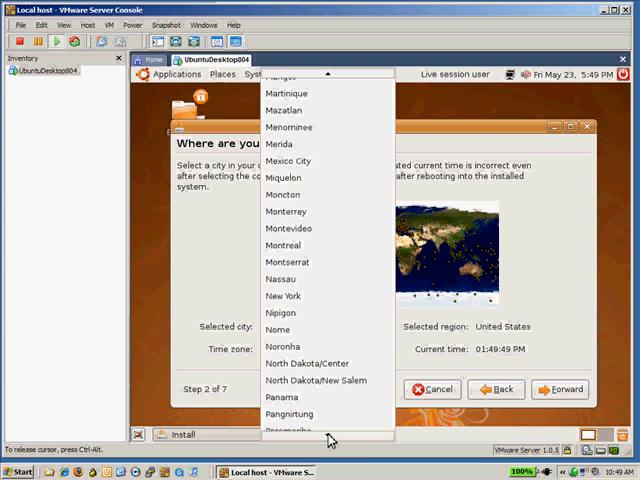
scroll(down, 3)
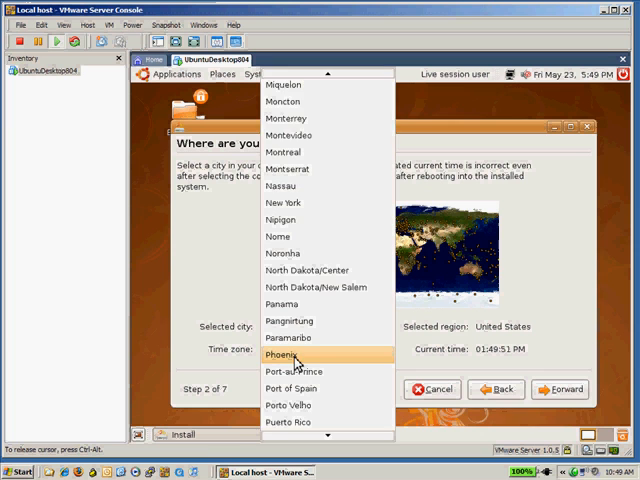
click(284, 354)
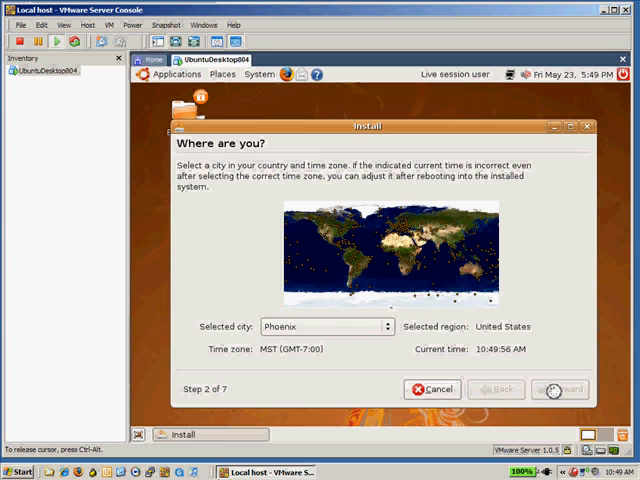
click(560, 388)
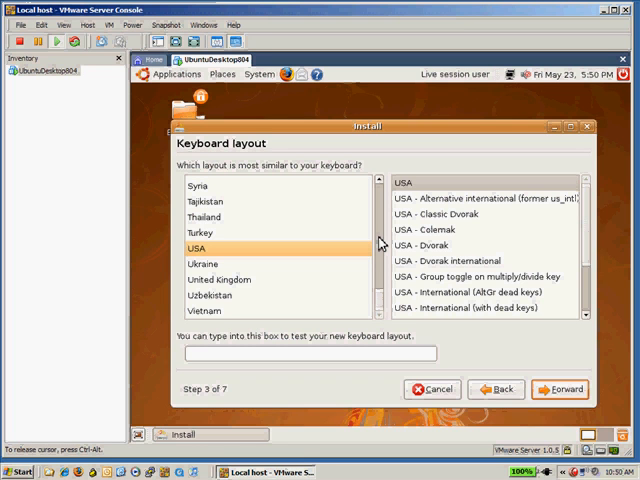
mouse_move(384, 244)
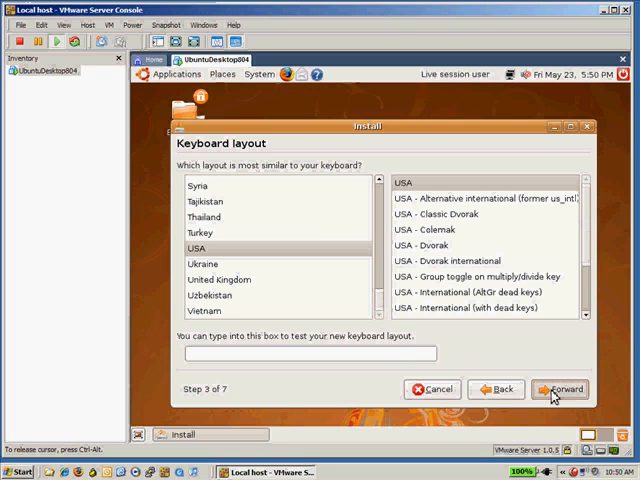
- Keep the USA keyboard layout and advance to disk partitioning
click(562, 388)
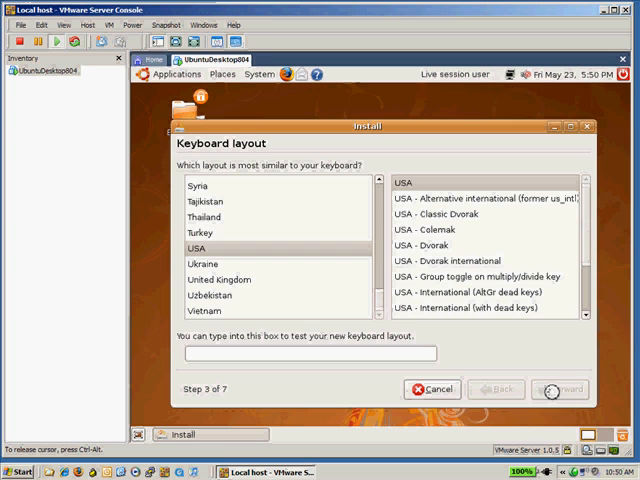
click(560, 388)
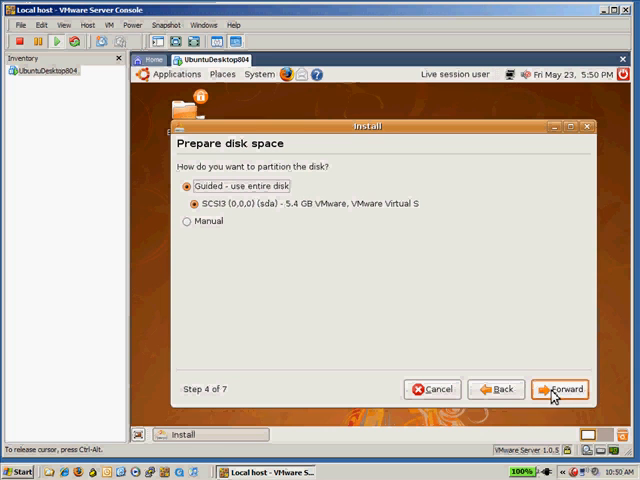
- Keep 'Guided - use entire disk' for the 5.4 GB disk and advance to the account step
click(562, 388)
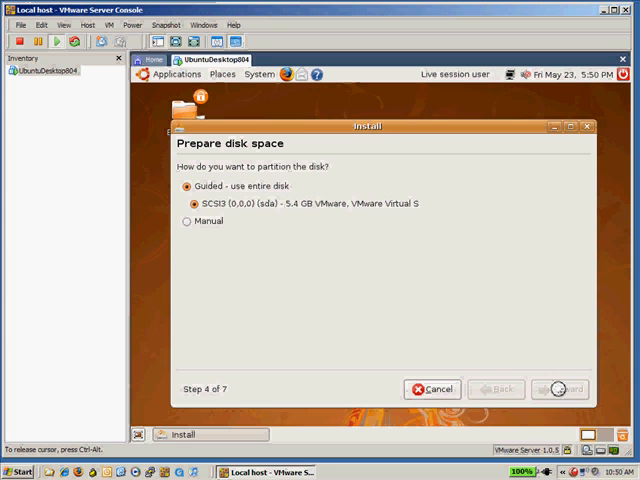
click(566, 388)
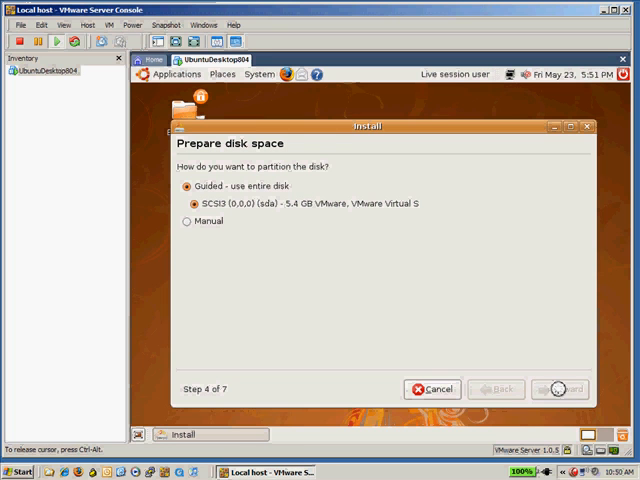
click(560, 388)
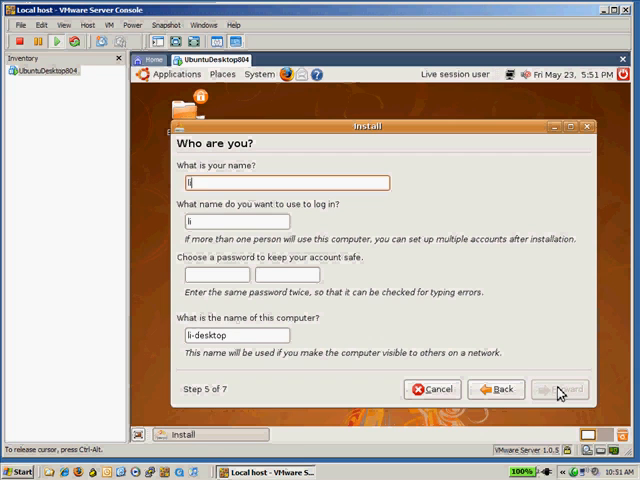
- Enter name 'linux user', login linux, password and computer name ubuntu804desktop, then continue
text(linux user)
click(236, 336)
text(ubunt)
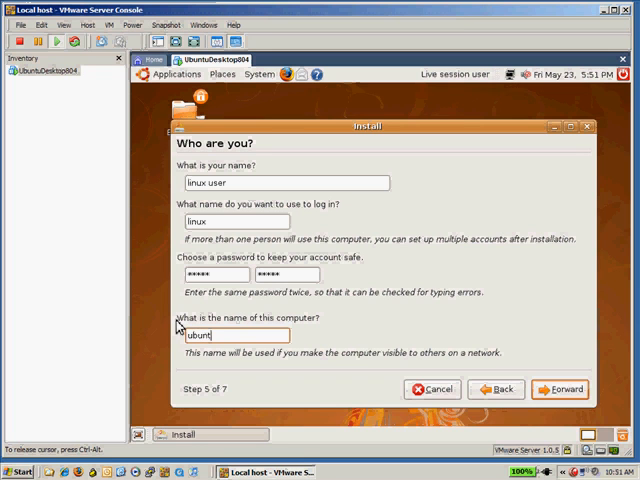
text(804)
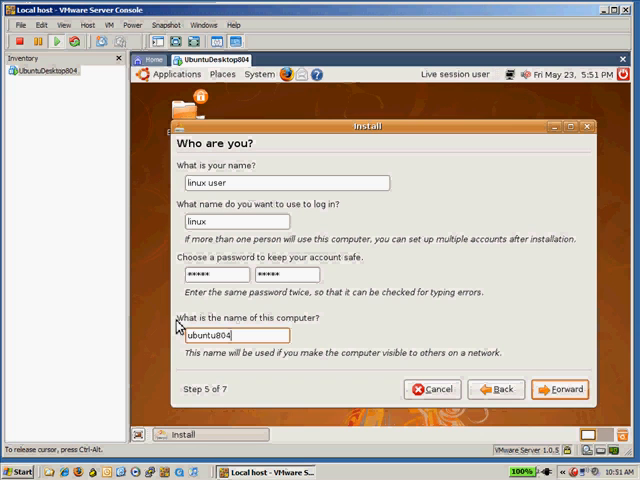
text(desktop)
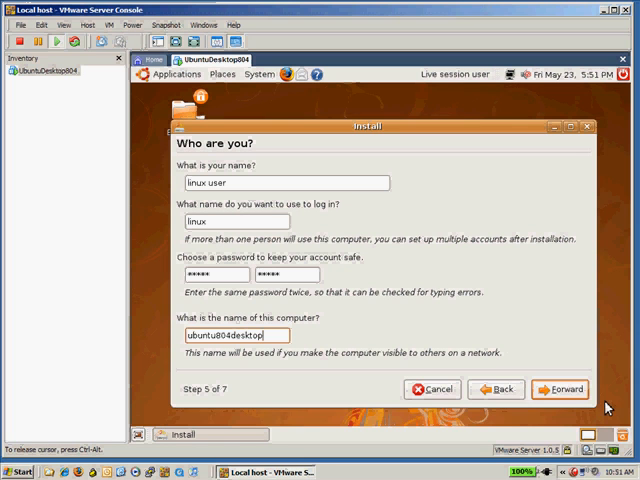
mouse_move(564, 388)
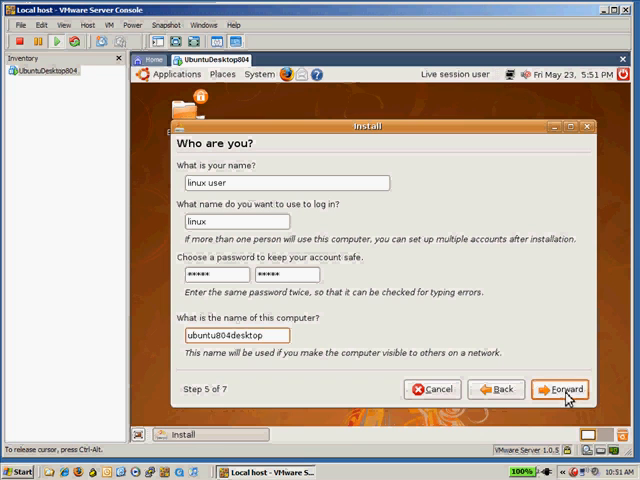
click(564, 388)
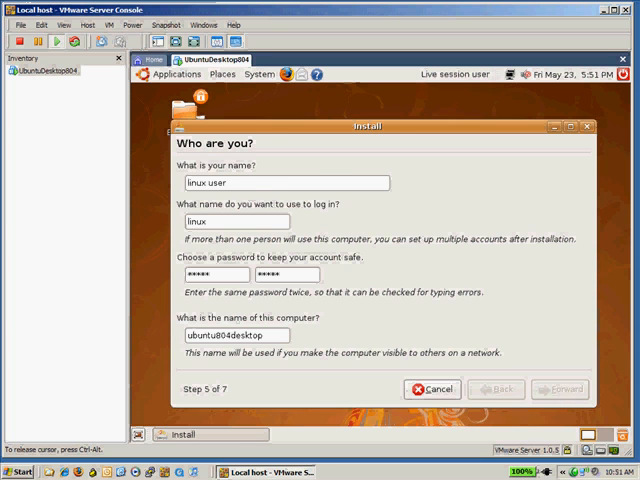
- Skip the migration step and start the installation from the Ready to install summary
click(560, 388)
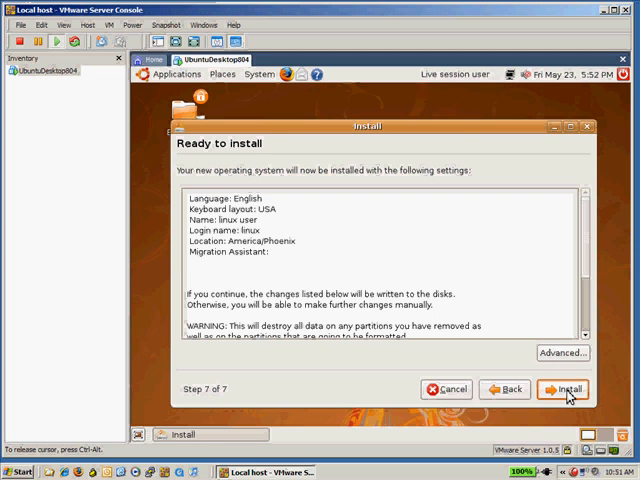
click(562, 388)
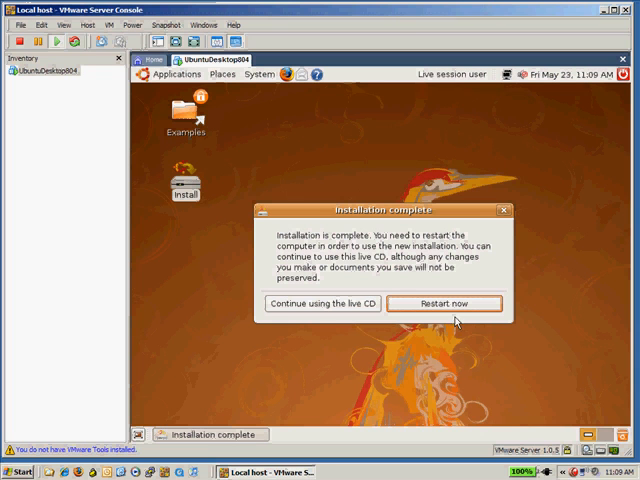
mouse_move(456, 320)
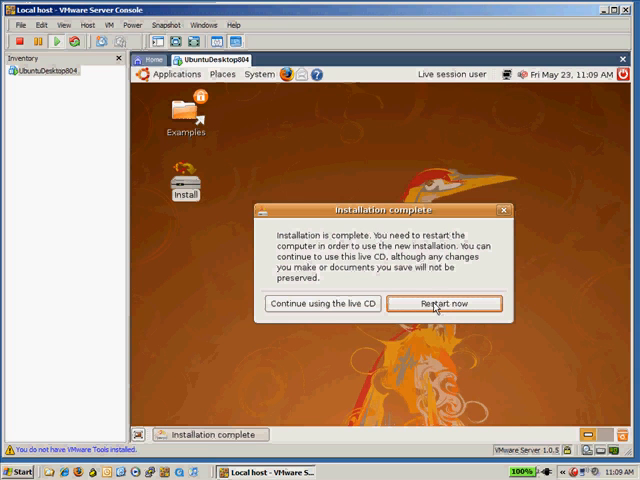
mouse_move(434, 308)
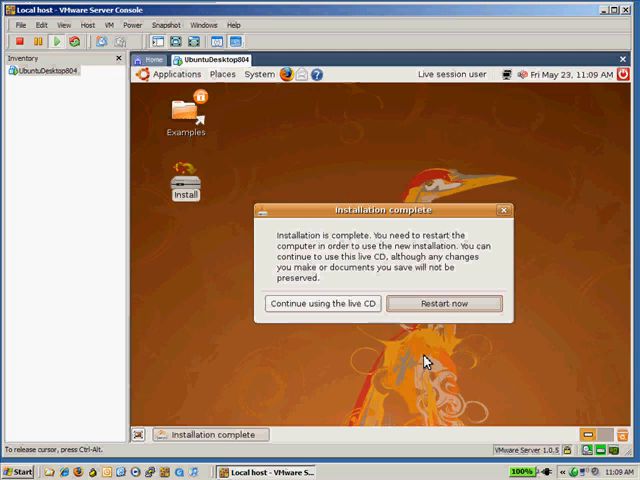
- Choose 'Restart now' in the Installation complete dialog
click(324, 304)
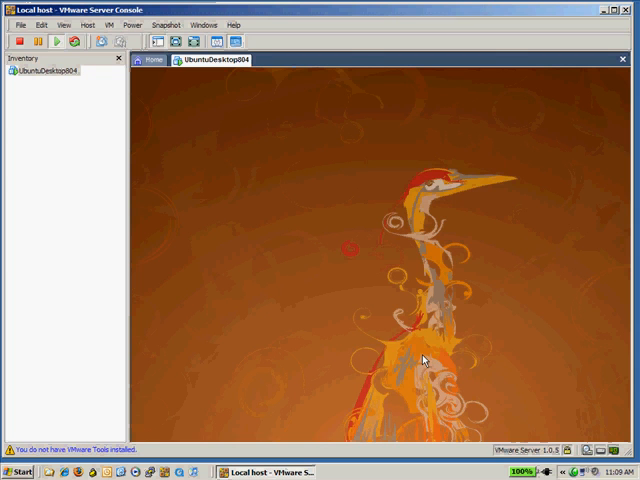
- Focus the console while the VM reboots into the installed Ubuntu desktop
click(74, 40)
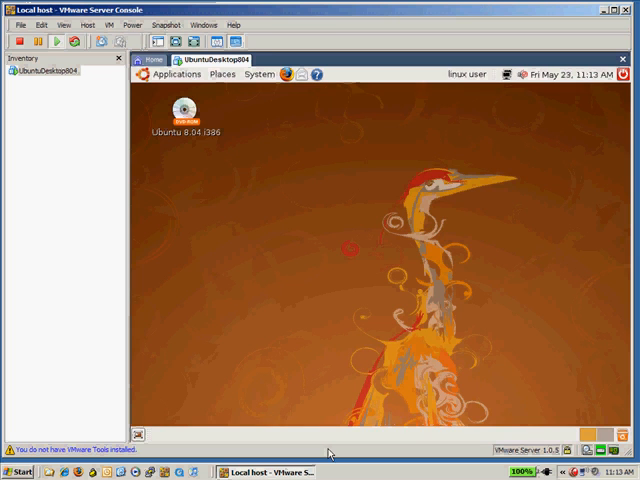
mouse_move(212, 184)
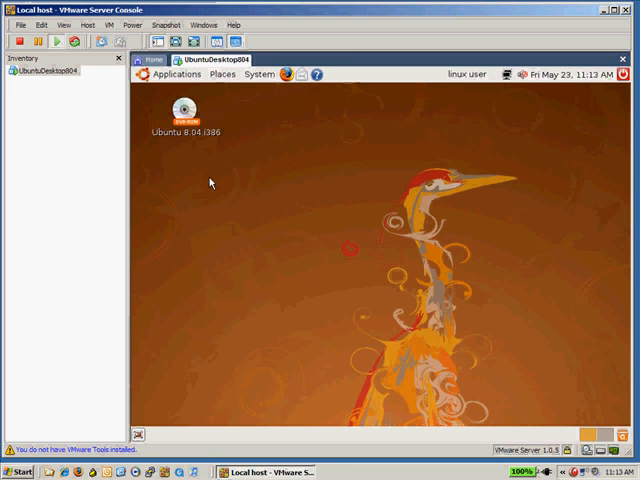
- Eject the Ubuntu 8.04 i386 CD from the guest desktop via its context menu
click(184, 110)
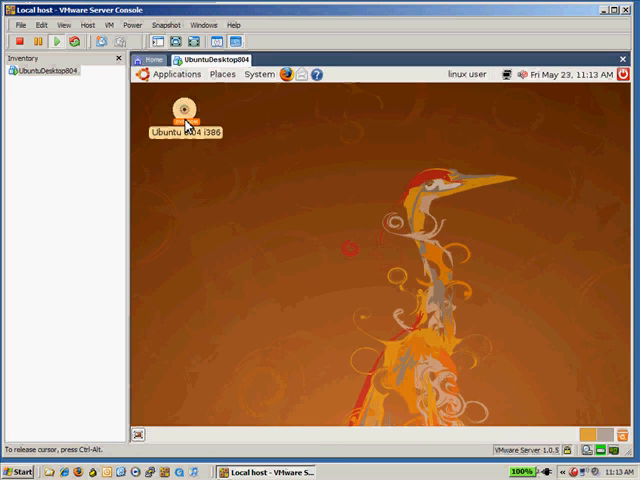
right_click(180, 110)
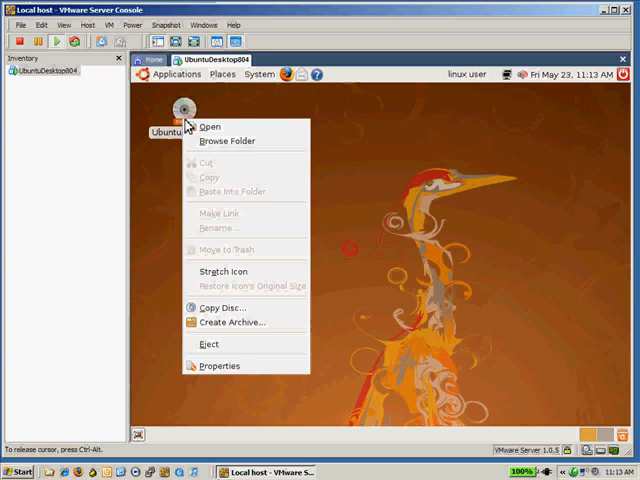
mouse_move(210, 344)
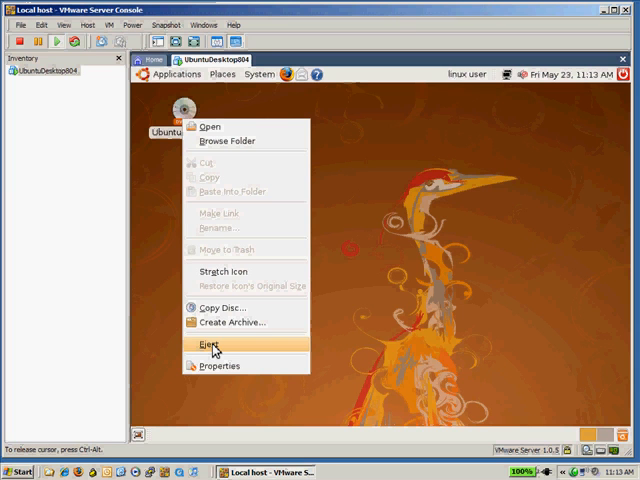
click(208, 344)
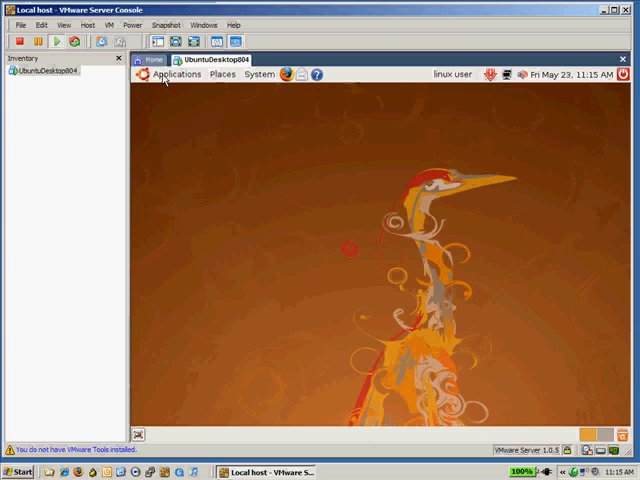
- Browse the Applications menu categories and launch Add/Remove Applications
click(176, 74)
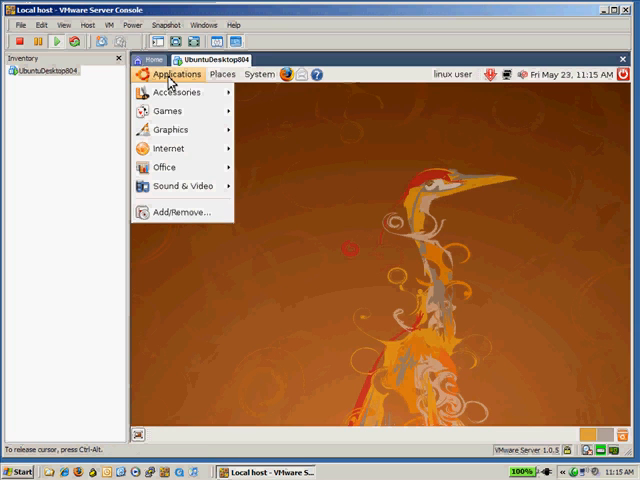
mouse_move(176, 92)
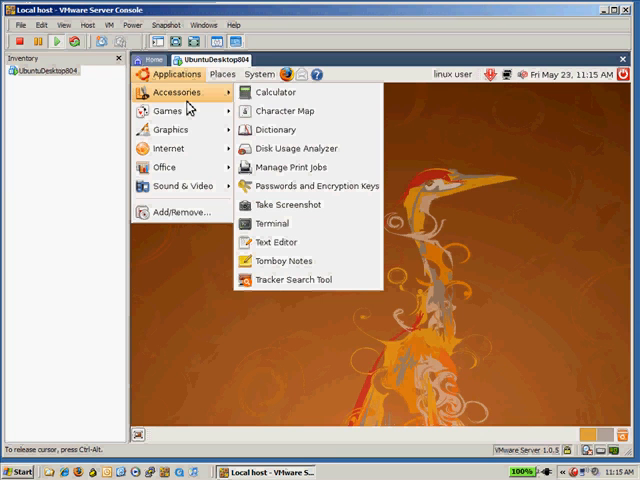
mouse_move(284, 112)
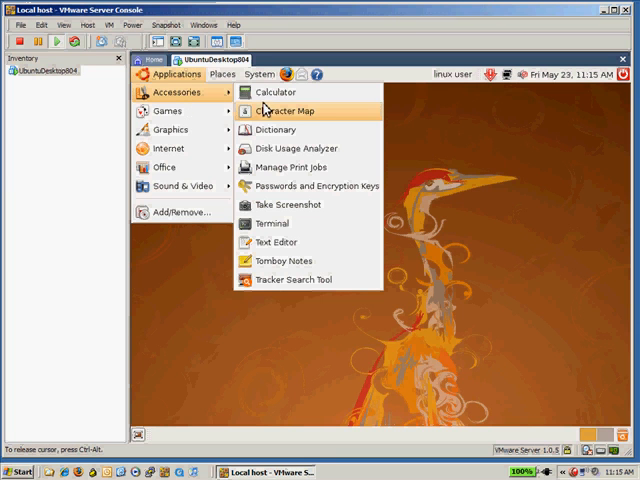
mouse_move(272, 92)
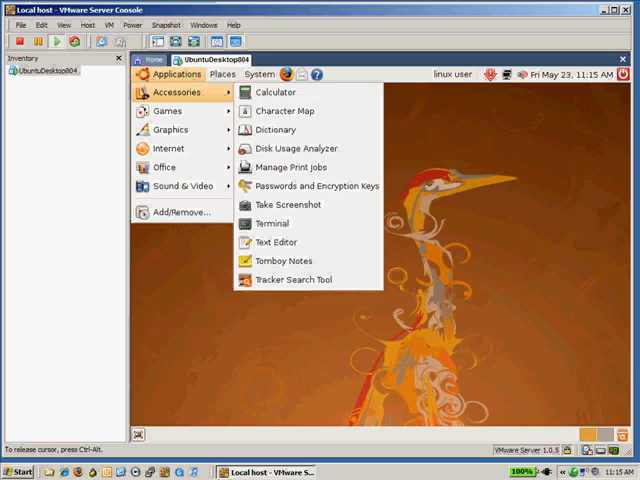
mouse_move(184, 128)
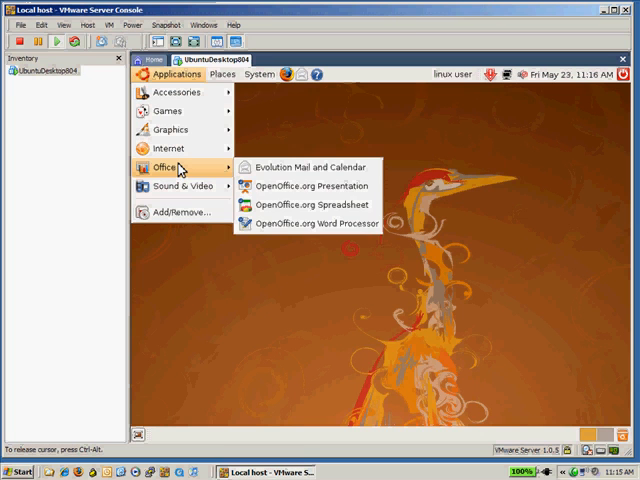
mouse_move(182, 186)
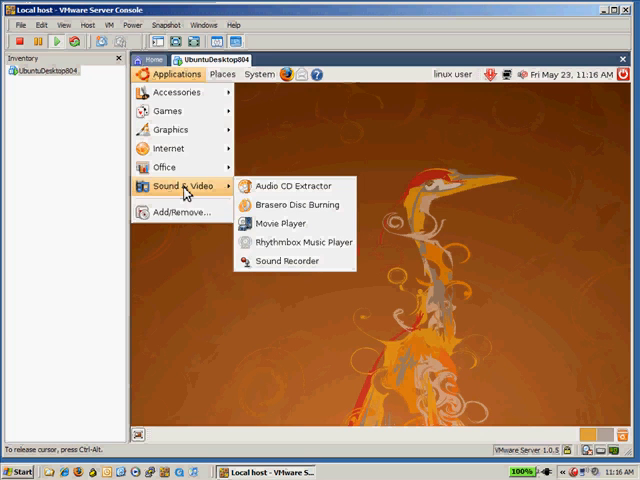
click(180, 212)
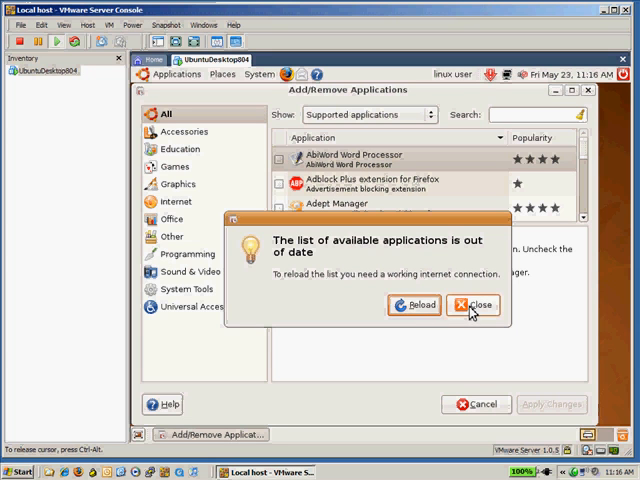
- Dismiss the out-of-date warning, list supported Accessories, and apply the Emacs 22 (X11) installation
click(472, 304)
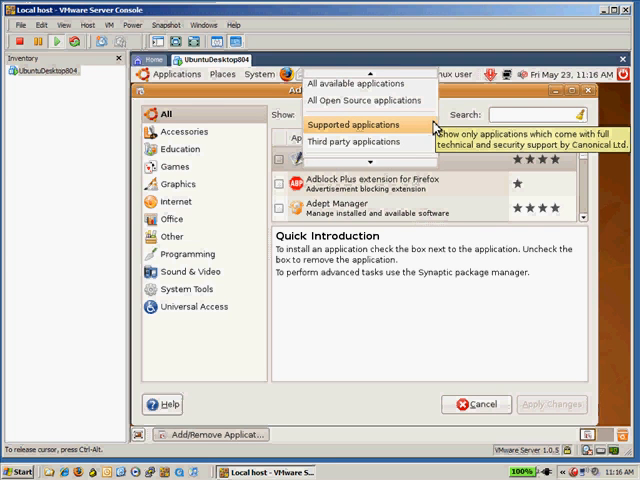
mouse_move(360, 100)
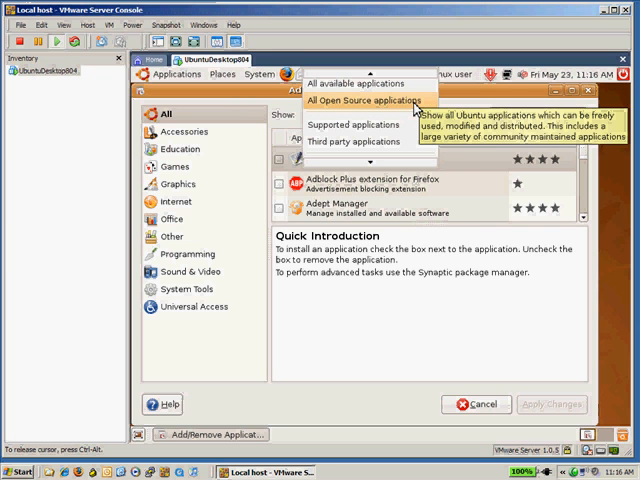
mouse_move(360, 76)
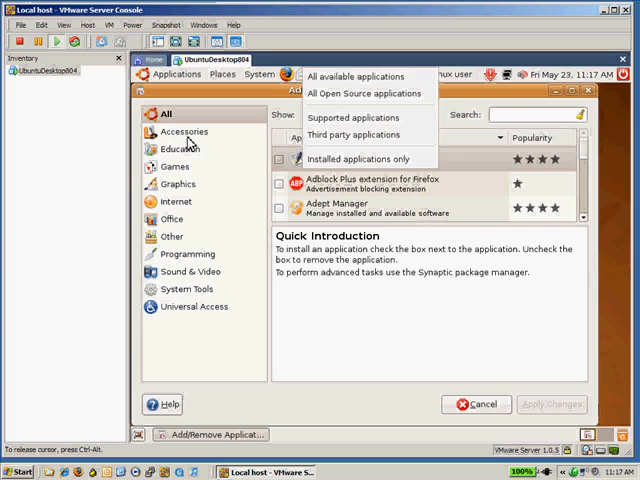
click(368, 118)
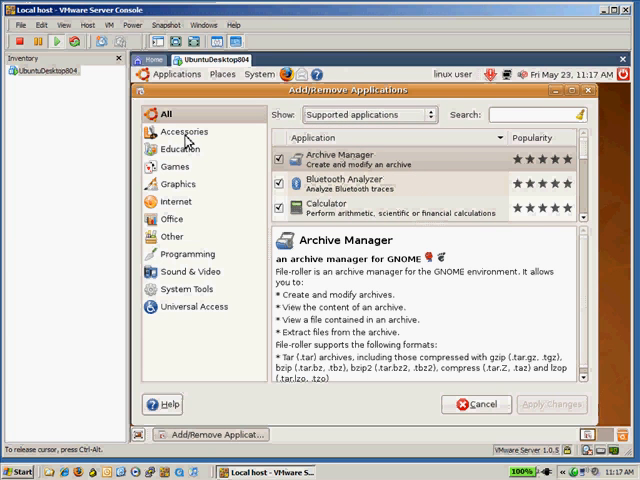
click(184, 132)
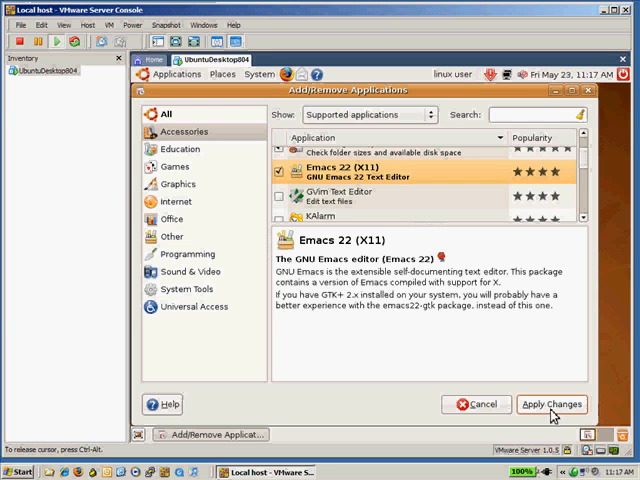
click(552, 404)
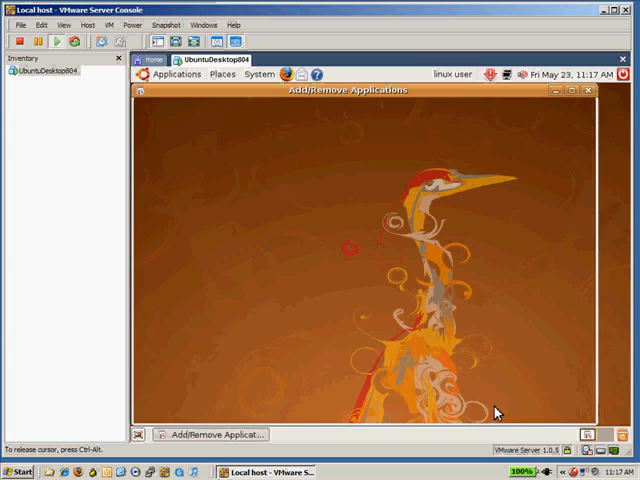
click(586, 92)
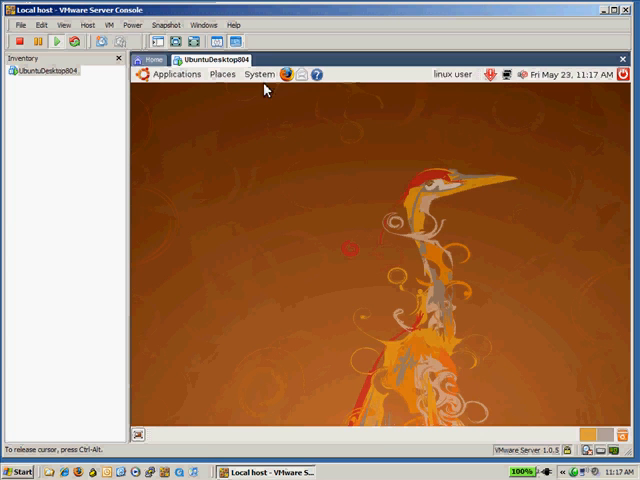
- Browse the guest's System menu and choose Quit to show the session-ending options
click(258, 74)
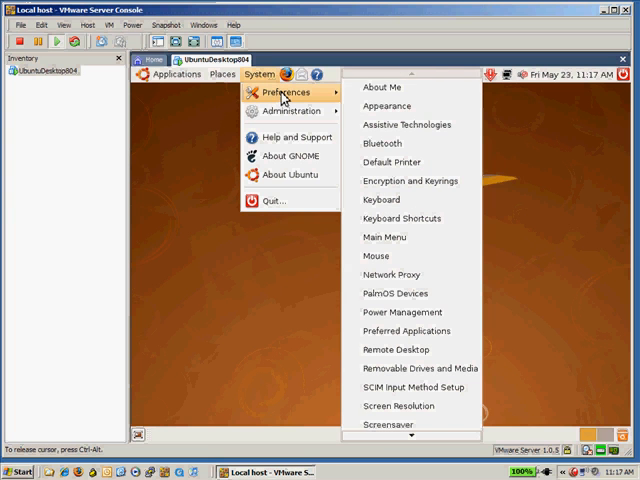
mouse_move(398, 106)
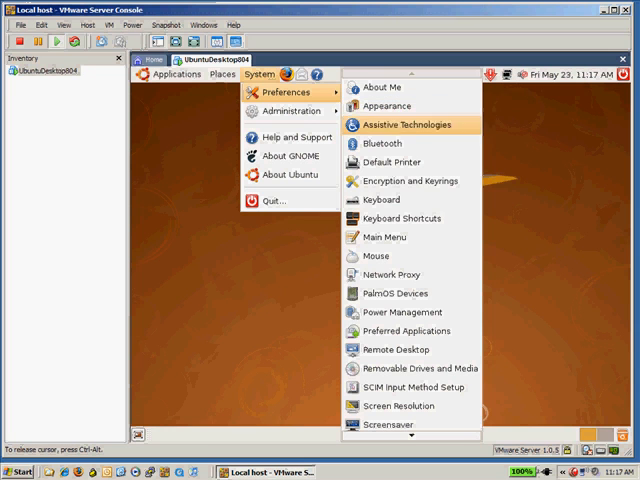
mouse_move(384, 256)
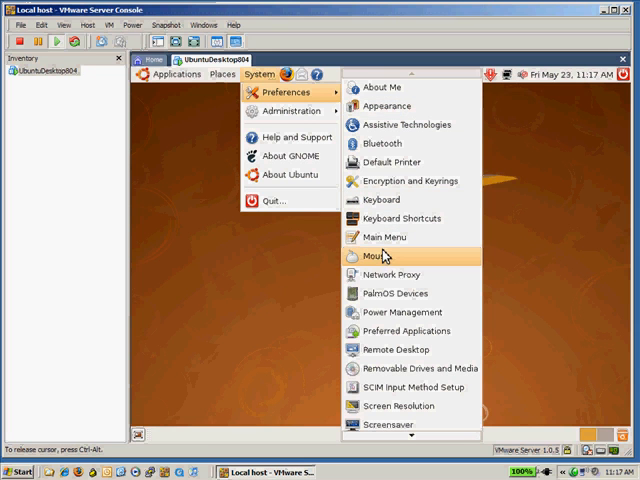
mouse_move(384, 256)
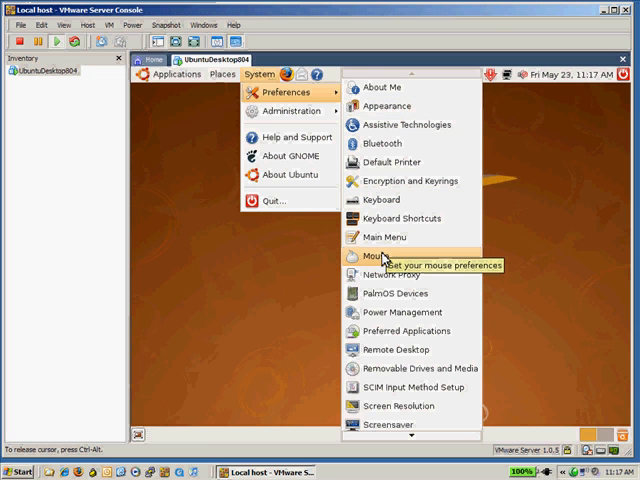
mouse_move(378, 238)
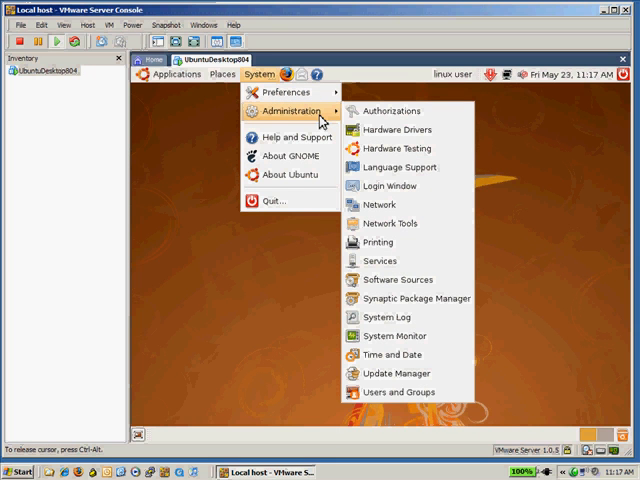
mouse_move(400, 168)
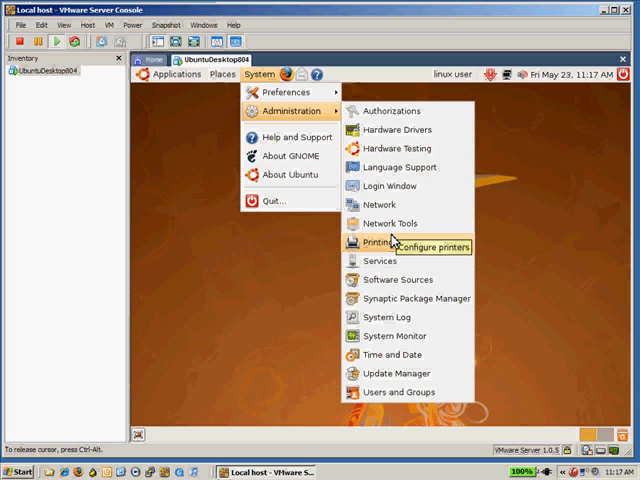
mouse_move(290, 156)
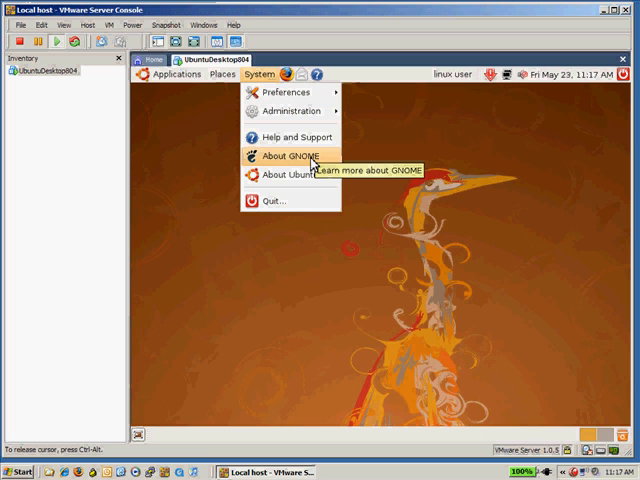
mouse_move(290, 136)
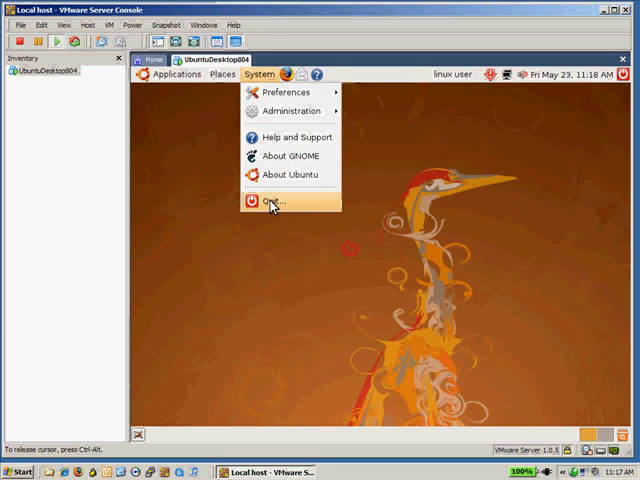
click(280, 200)
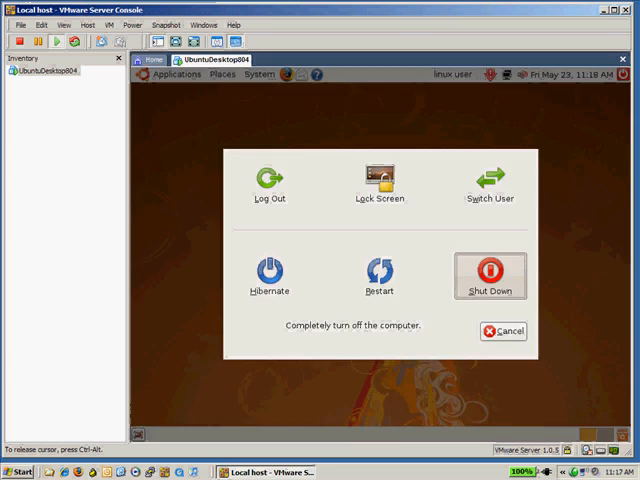
- Choose Shut Down so the UbuntuDesktop804 virtual machine powers off
click(490, 276)
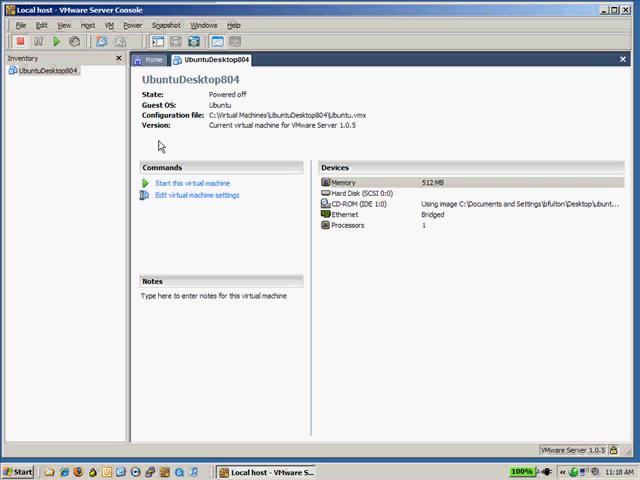
mouse_move(160, 148)
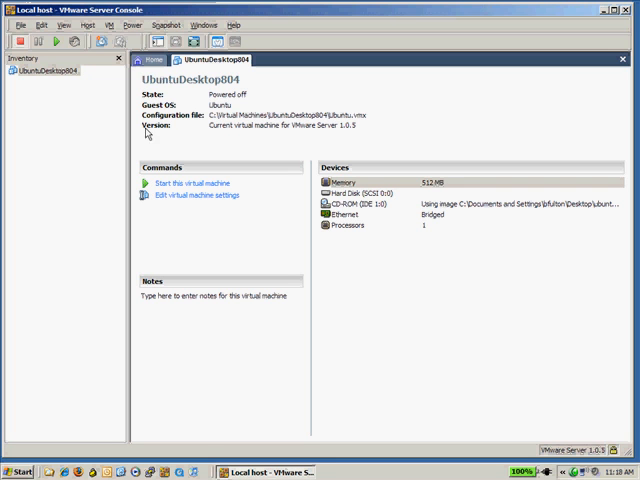
mouse_move(82, 144)
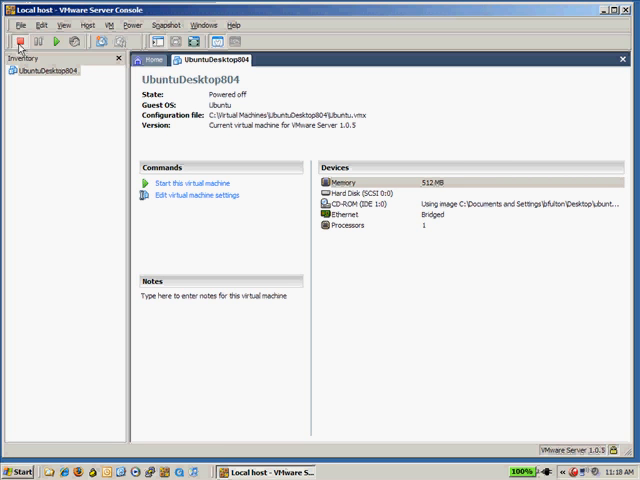
mouse_move(130, 172)
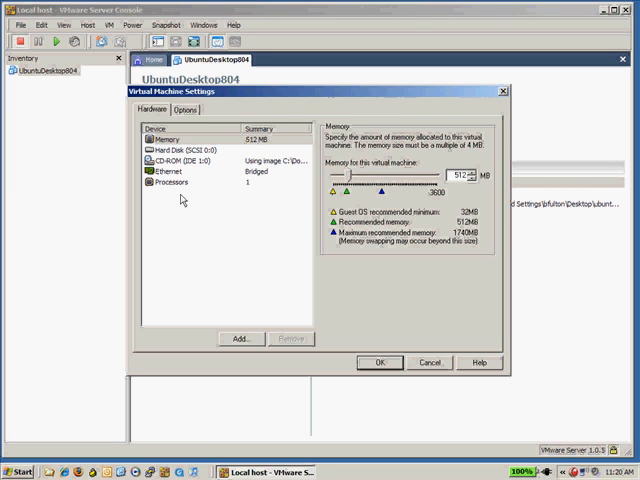
- Select CD-ROM (IDE 1:0) in the VM settings to view its ISO image configuration
click(184, 160)
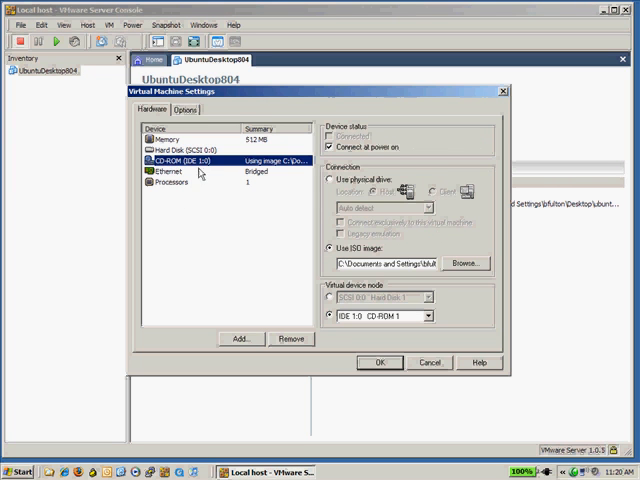
- Switch the CD-ROM to the host's physical drive with auto detect and confirm the settings
click(330, 190)
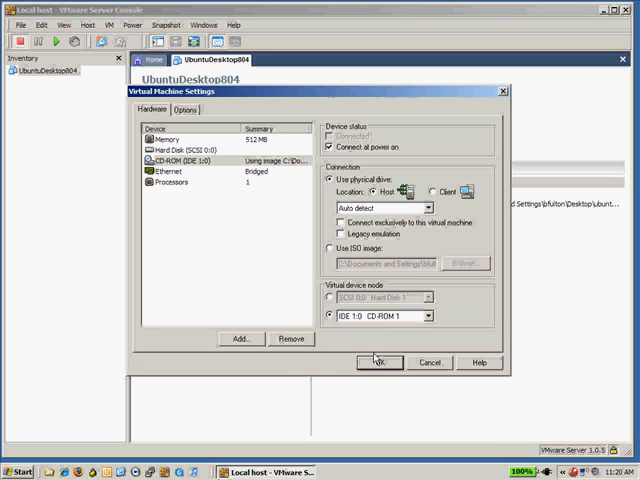
click(378, 362)
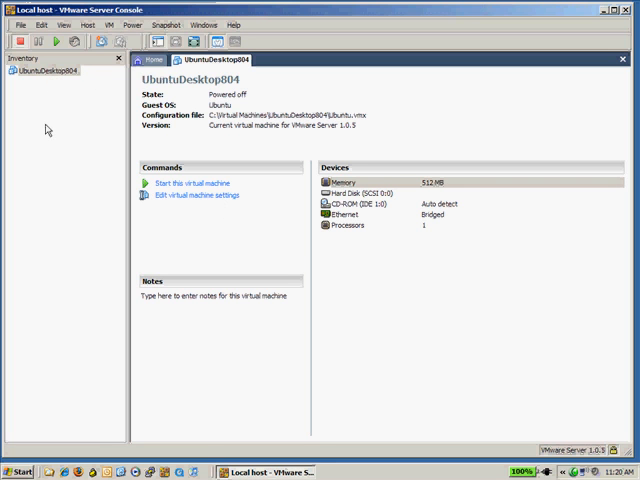
mouse_move(44, 114)
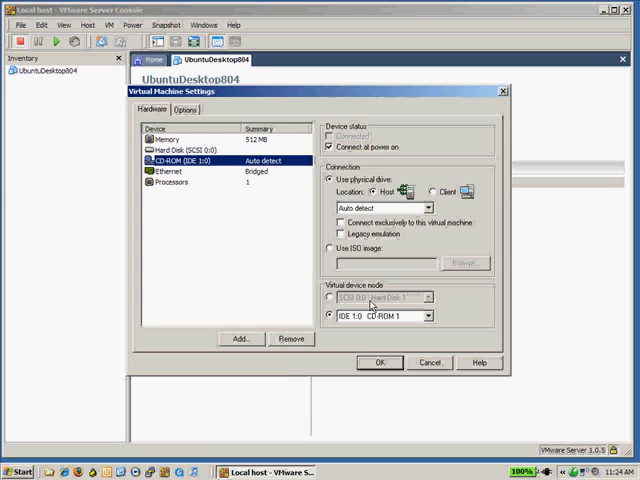
click(378, 362)
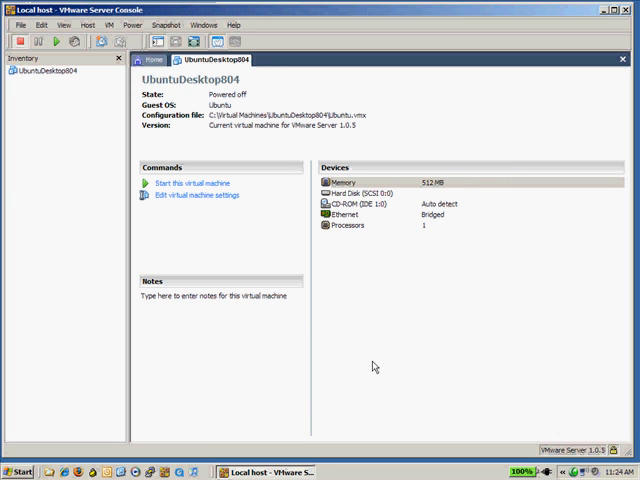
mouse_move(222, 188)
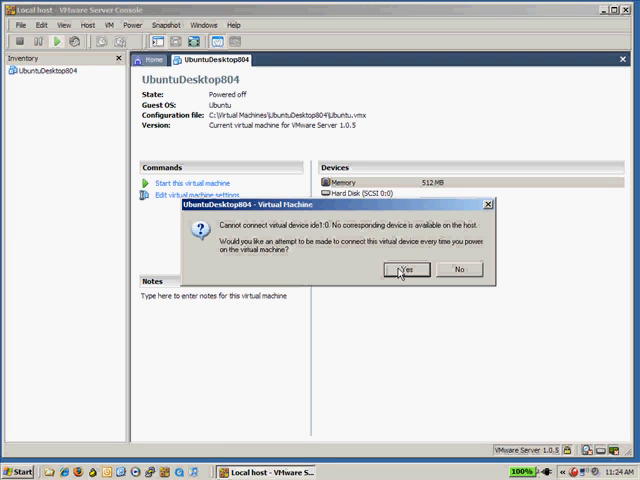
- Start the VM, answer Yes to the ide1:0 prompt and acknowledge the disconnected drive notice
click(404, 268)
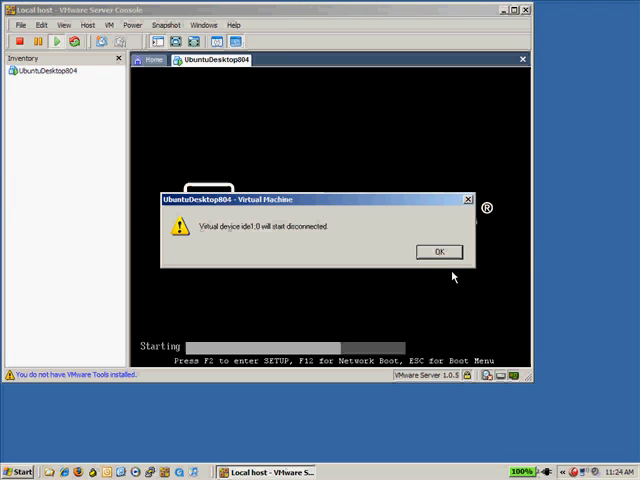
click(440, 252)
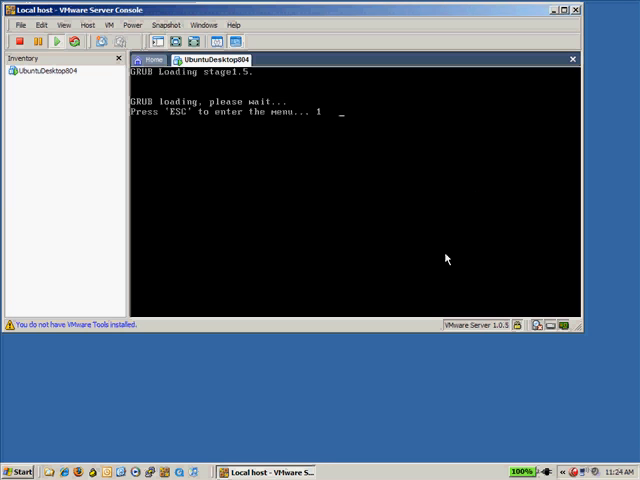